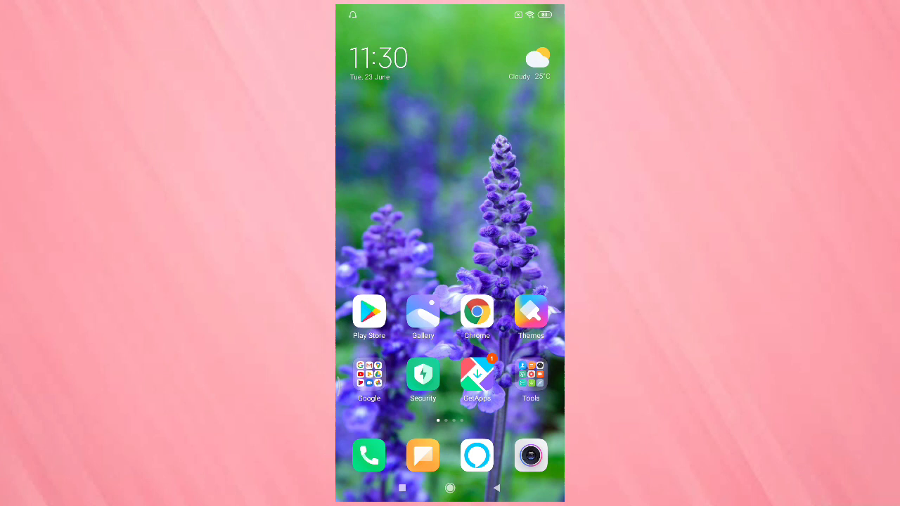
# Open Messaging and compose a new message to bring up the keyboard
pyautogui.click(422, 455)
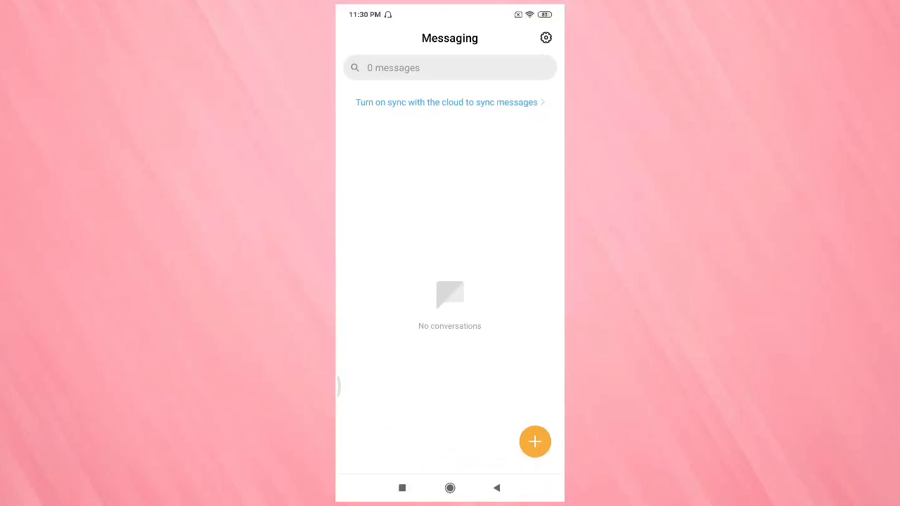
pyautogui.click(535, 442)
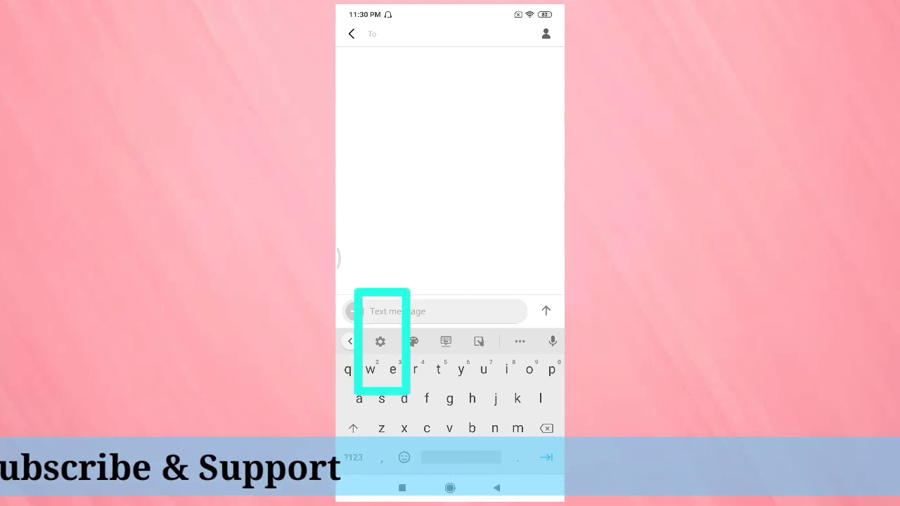
# From the keyboard's gear icon, go to Gboard Settings > Languages
pyautogui.click(380, 341)
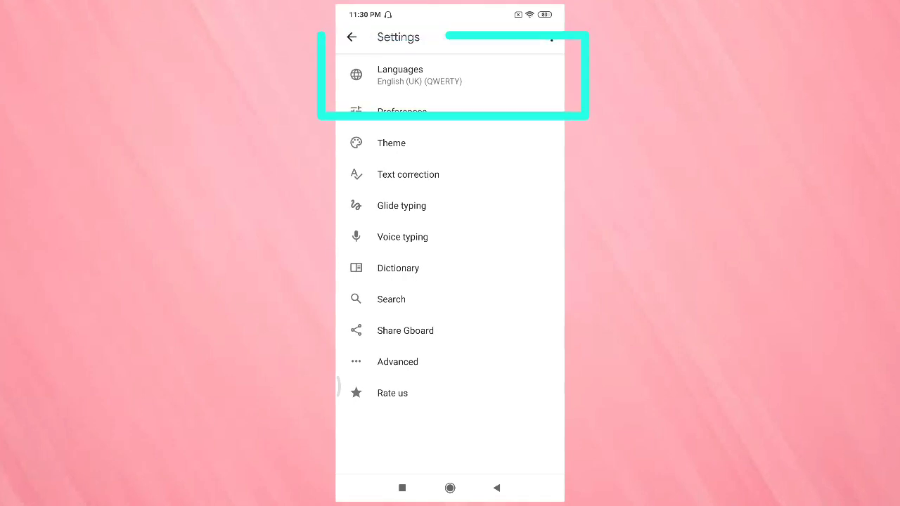
pyautogui.click(400, 75)
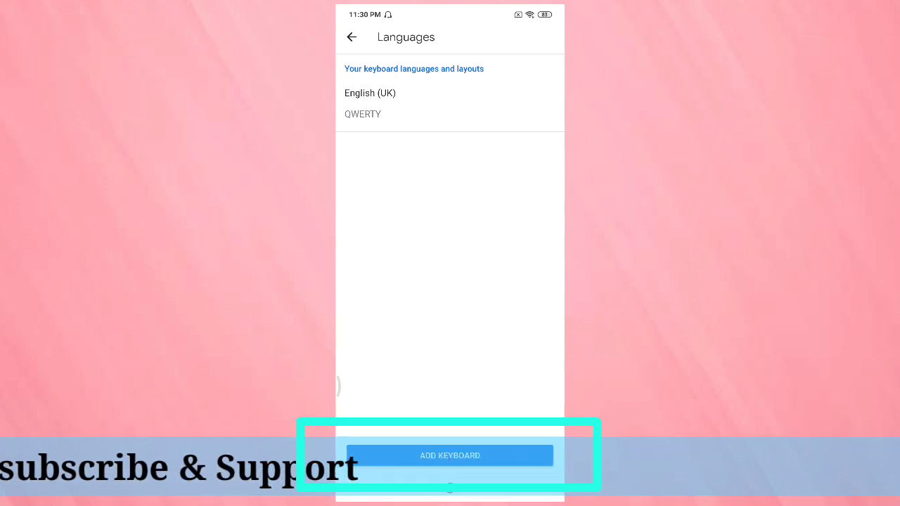
# Open Add keyboard and scroll through the available languages list
pyautogui.click(449, 455)
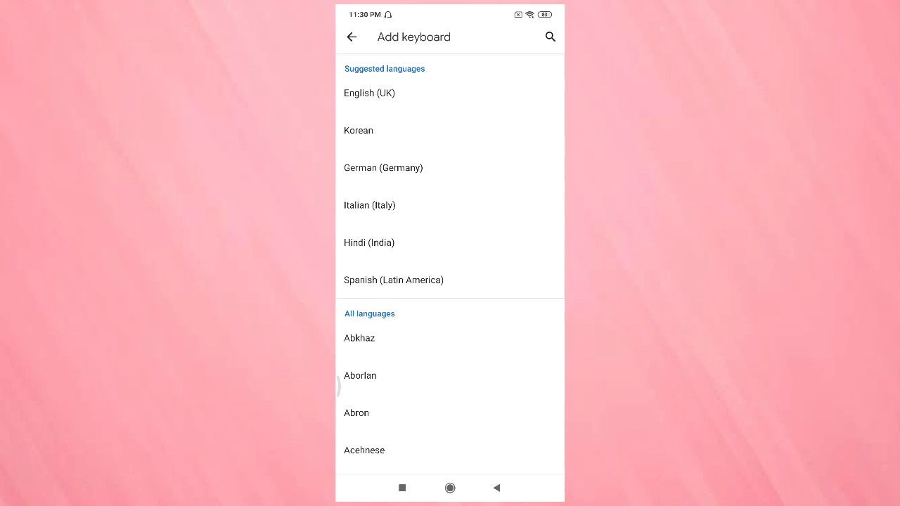
pyautogui.scroll(-3)
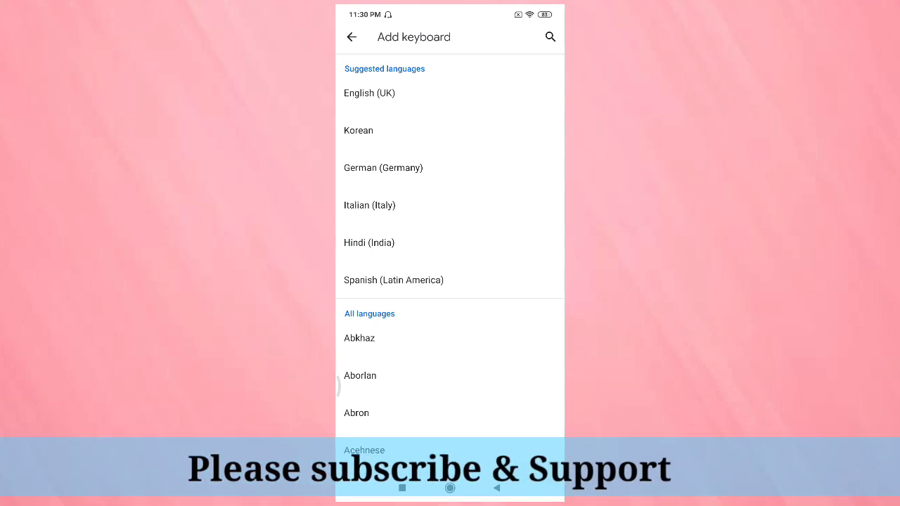
pyautogui.scroll(-3)
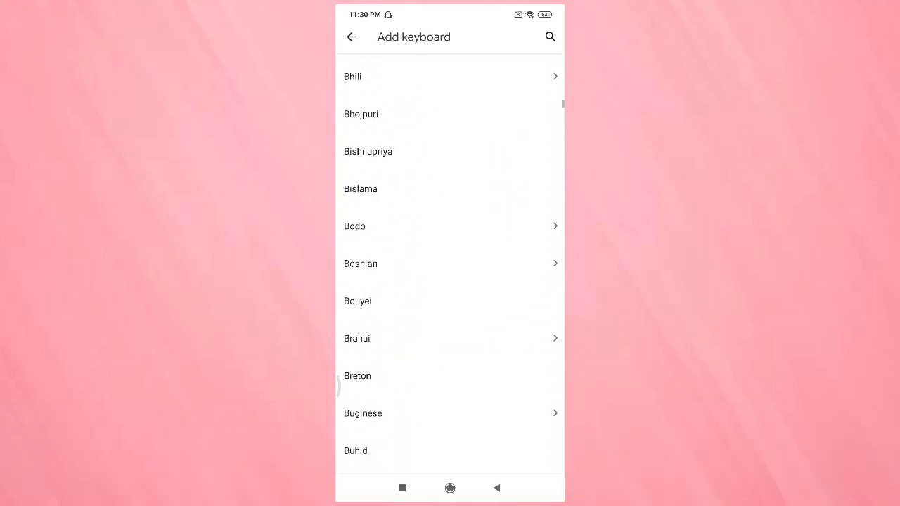
pyautogui.scroll(-3)
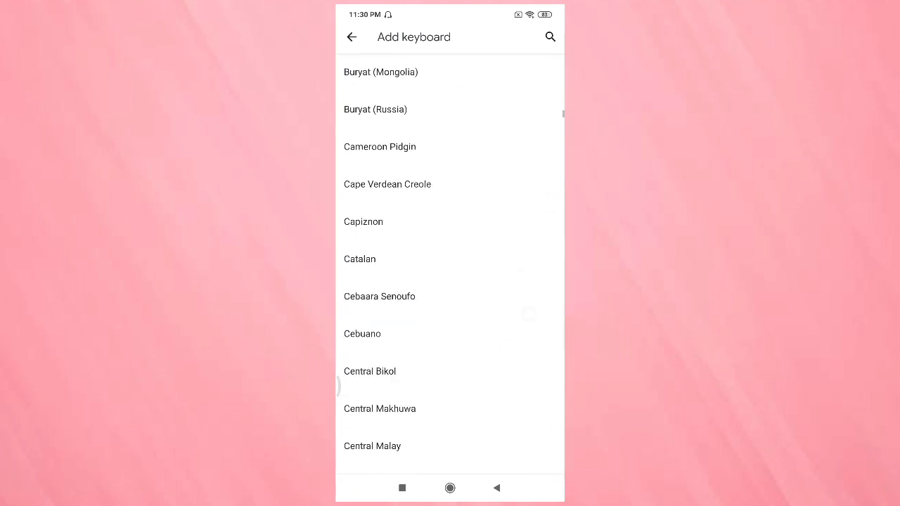
pyautogui.scroll(-3)
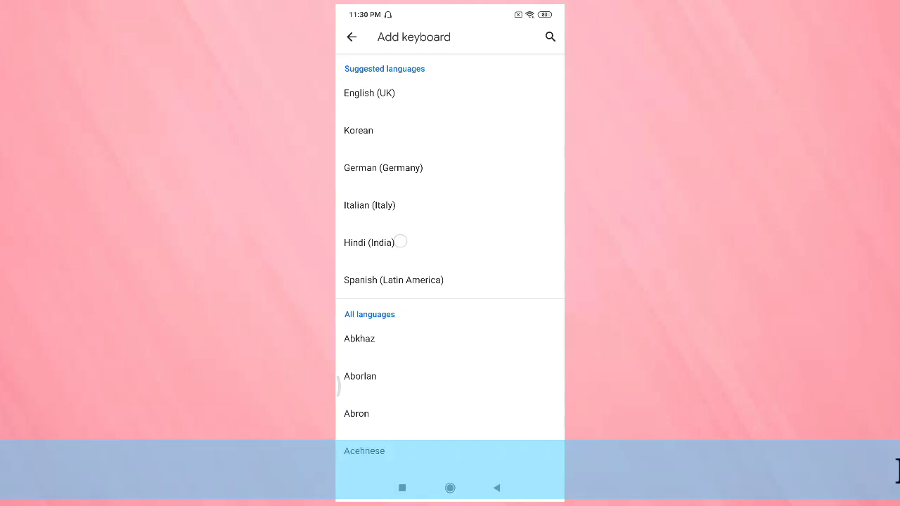
# Add Hindi (India) with both abc → हिन्दी and Hindi script layouts selected
pyautogui.click(369, 242)
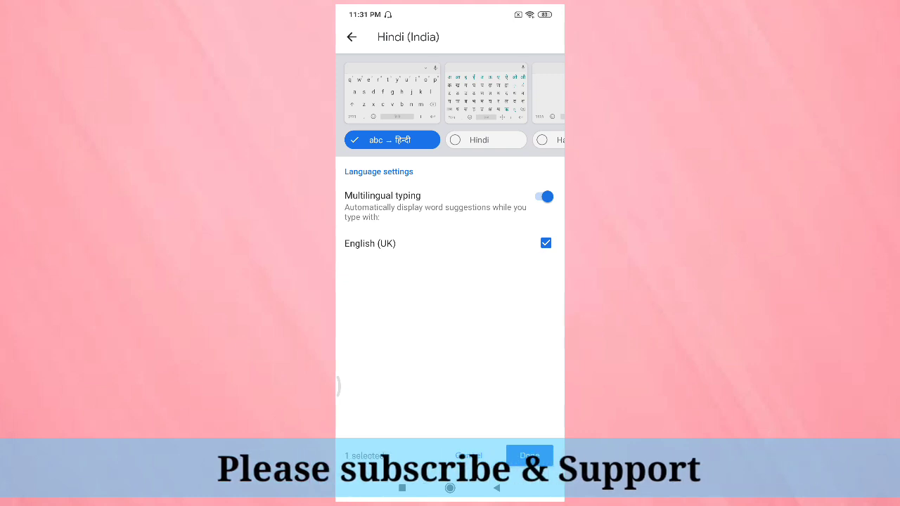
pyautogui.click(485, 139)
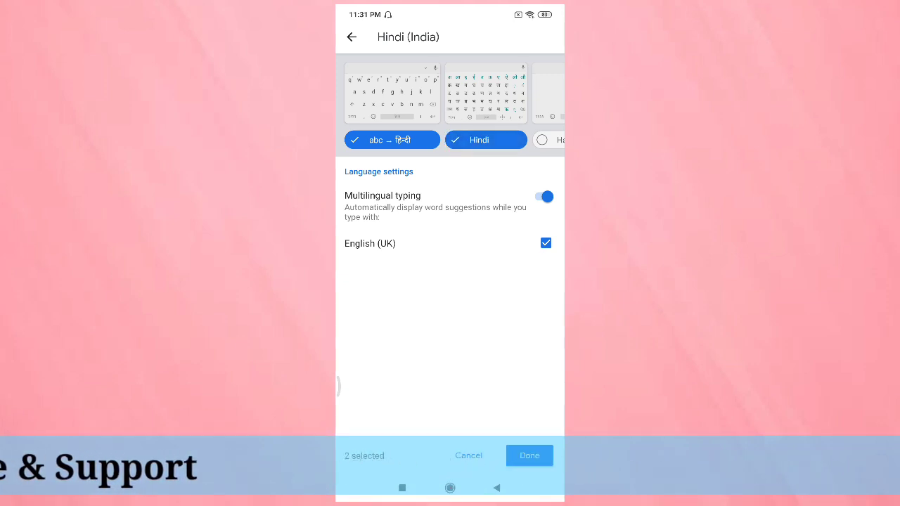
pyautogui.hscroll(-3)
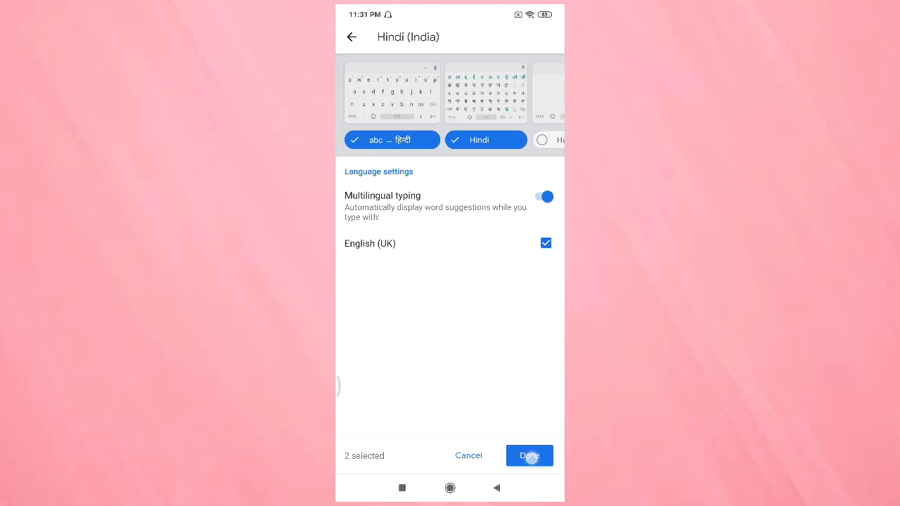
pyautogui.click(529, 455)
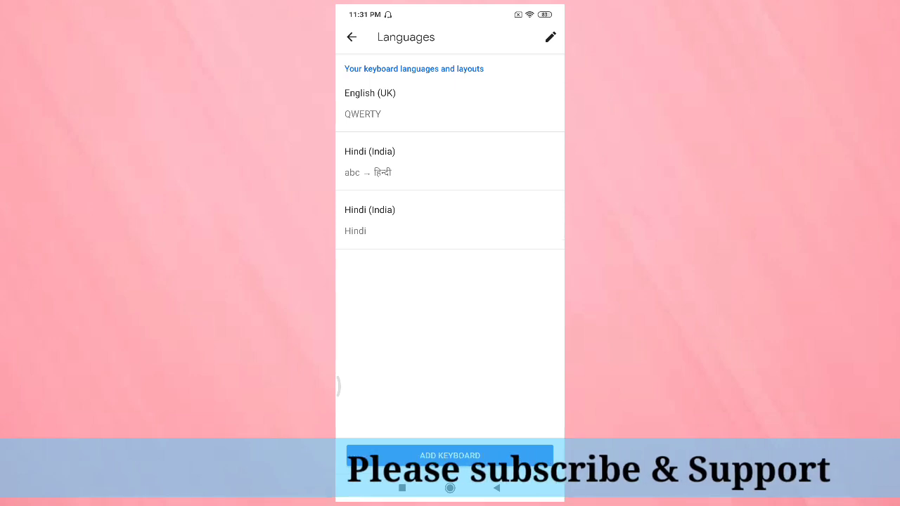
# Add German (Germany) with the QWERTZ layout and return to Settings
pyautogui.click(450, 455)
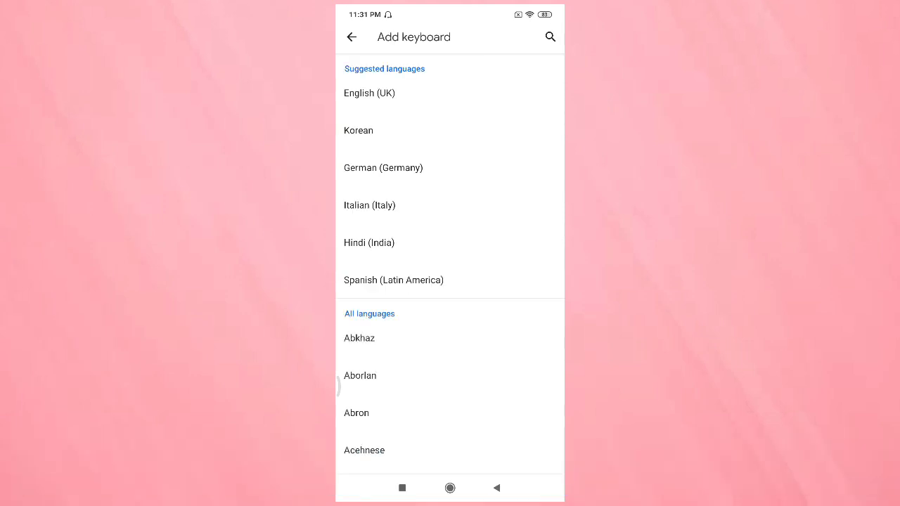
pyautogui.click(383, 168)
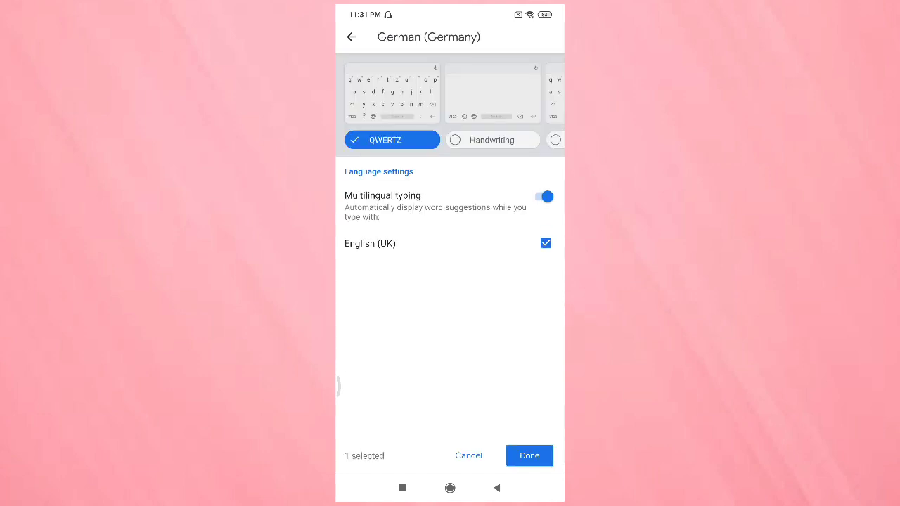
pyautogui.click(529, 456)
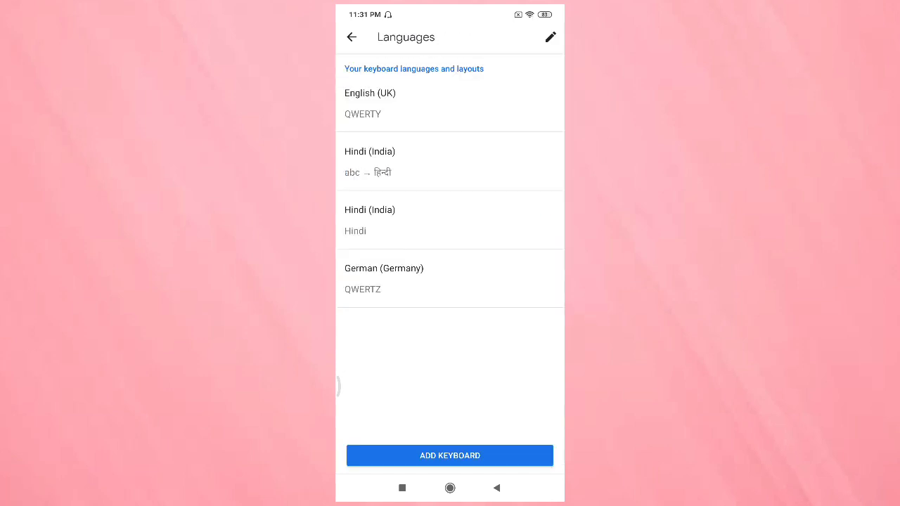
pyautogui.click(351, 37)
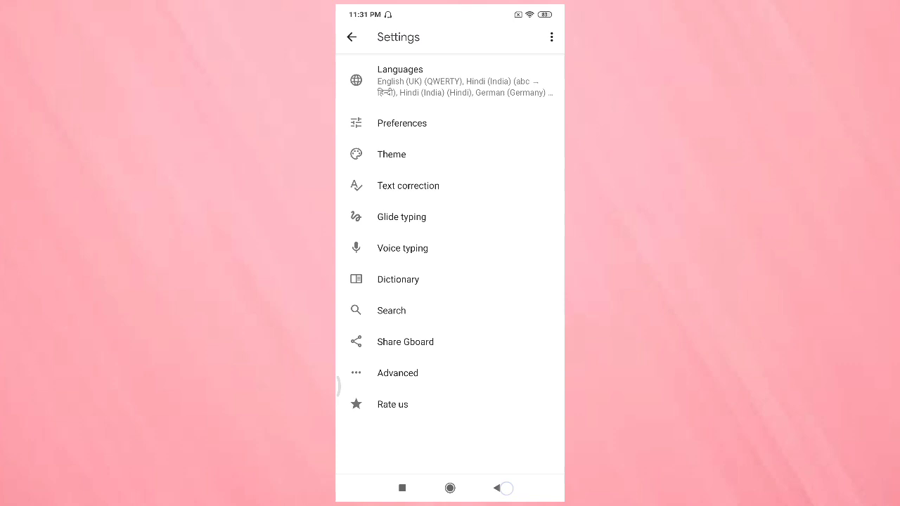